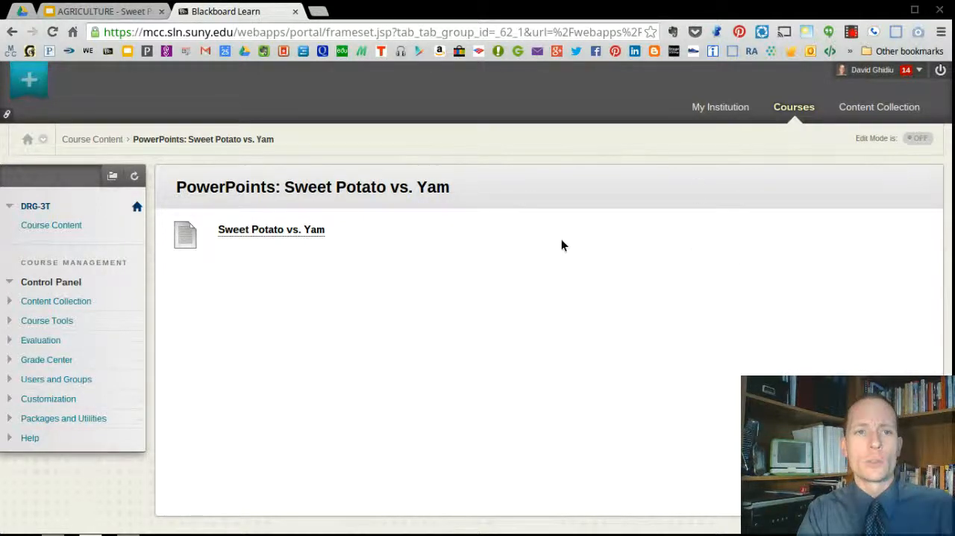
mouse_move(328, 233)
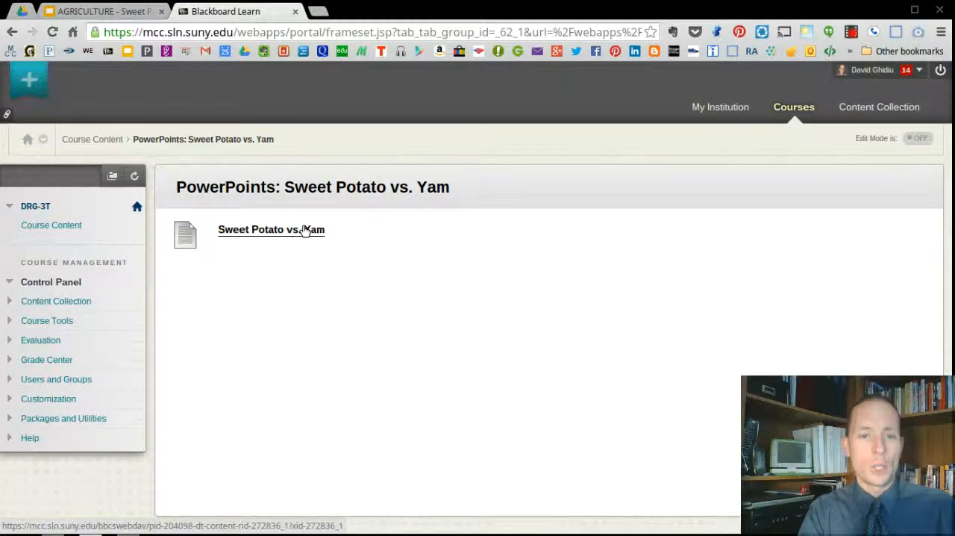
Step: Follow the existing Sweet Potato vs. Yam item to the AGRICULTURE presentation in Google Slides
left_click(272, 229)
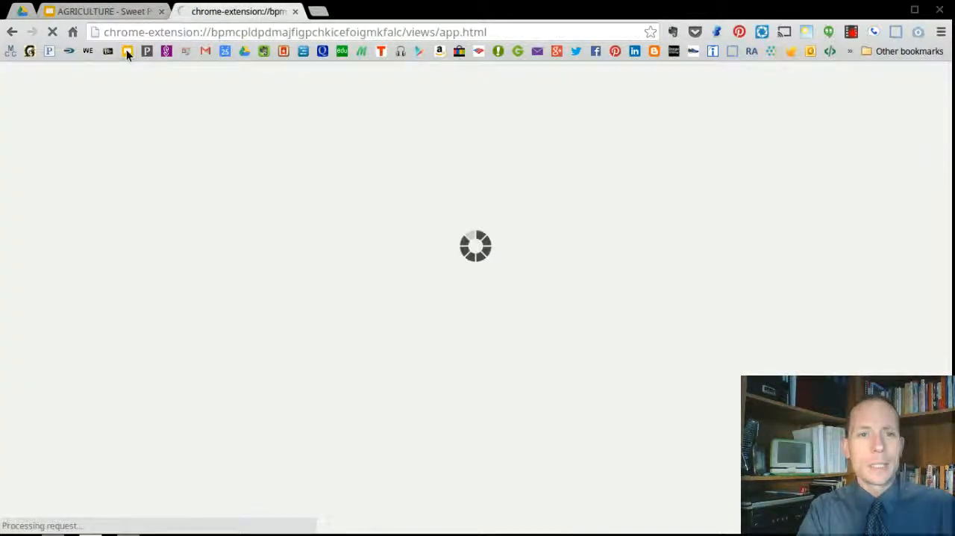
left_click(102, 12)
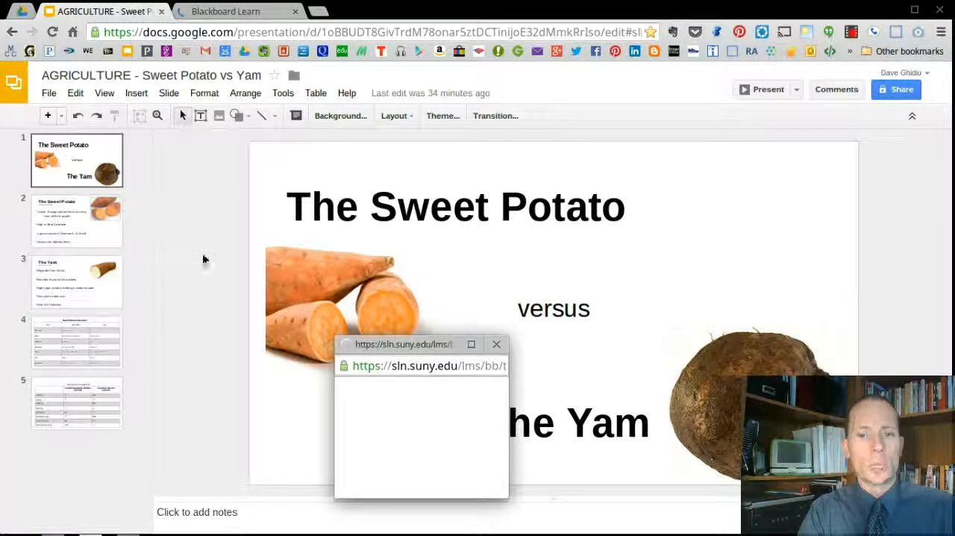
Step: Publish the Sweet Potato vs Yam deck to the web via File > Publish to the web, confirming and closing
left_click(496, 343)
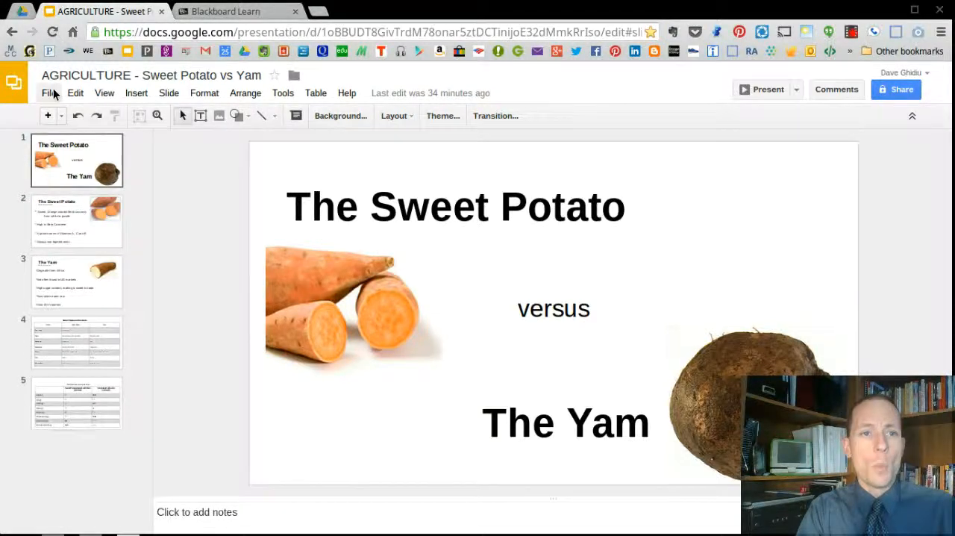
left_click(48, 92)
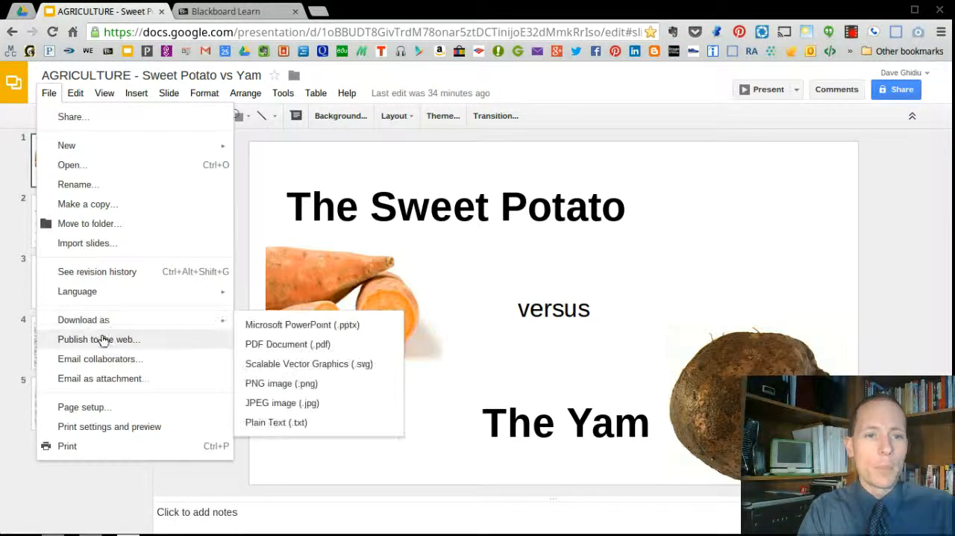
left_click(98, 341)
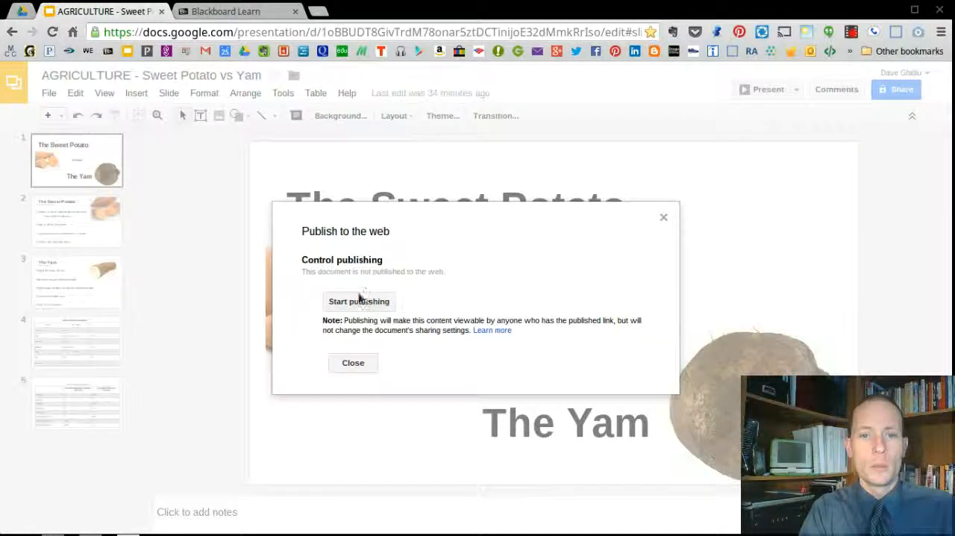
left_click(358, 302)
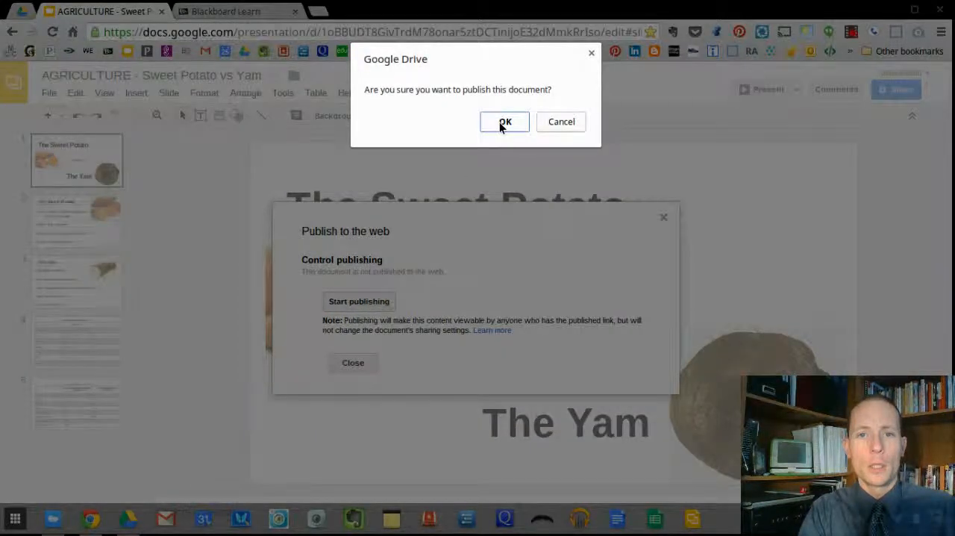
left_click(505, 123)
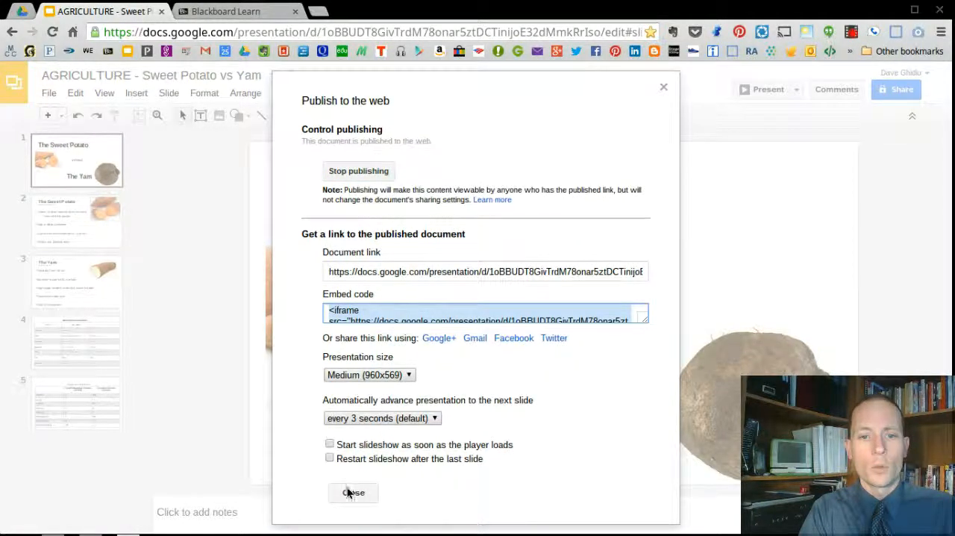
left_click(352, 492)
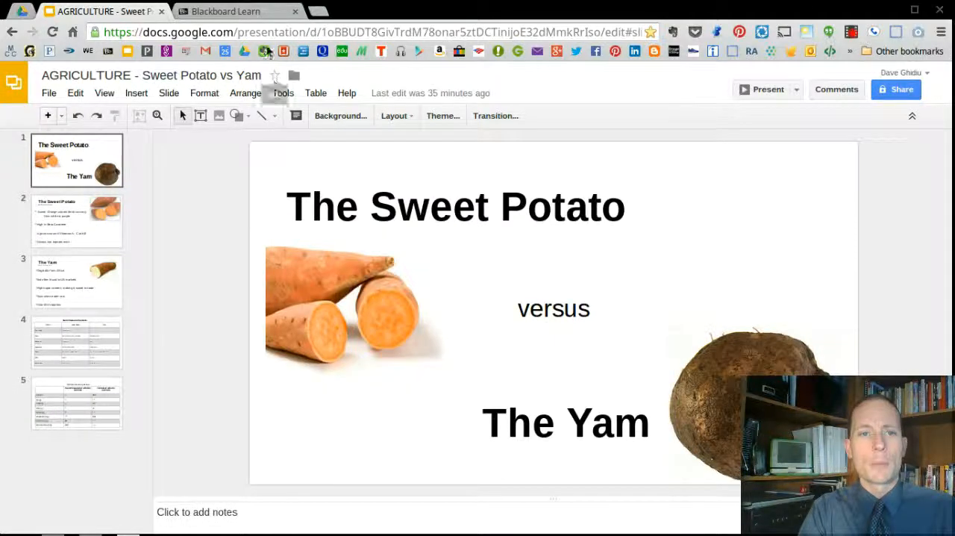
Step: Reach the PowerPoints: Sweet Potato vs. Yam folder in DRG-3T with Edit Mode on and Build Content showing
left_click(231, 12)
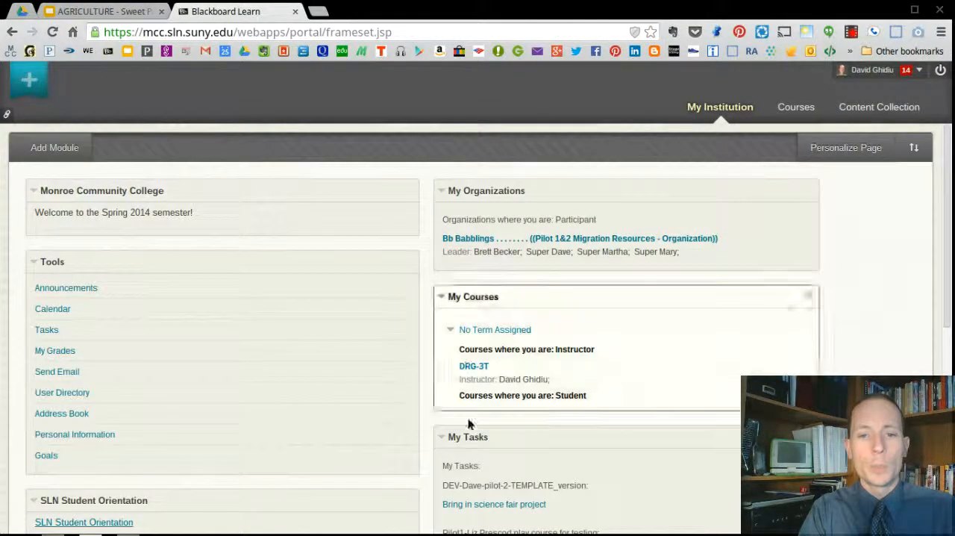
mouse_move(475, 370)
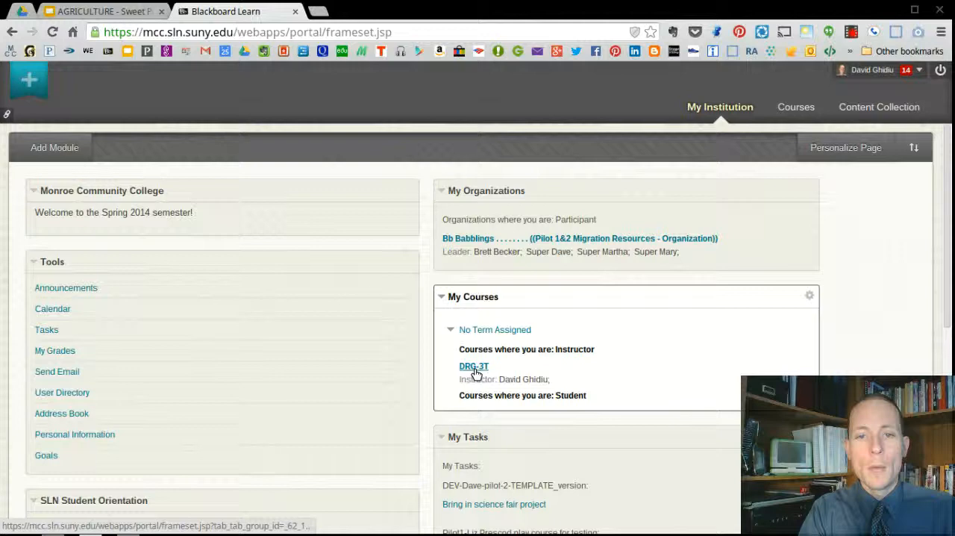
left_click(473, 366)
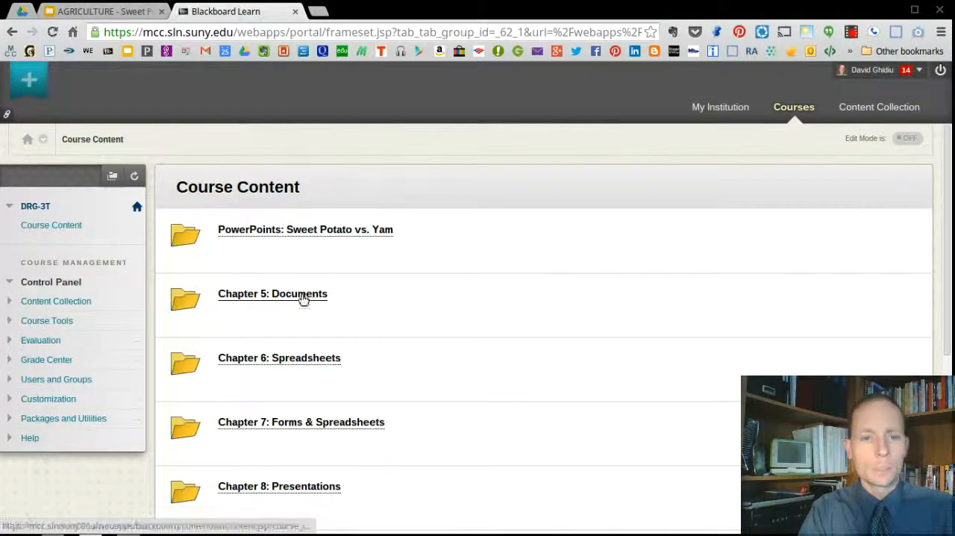
left_click(271, 294)
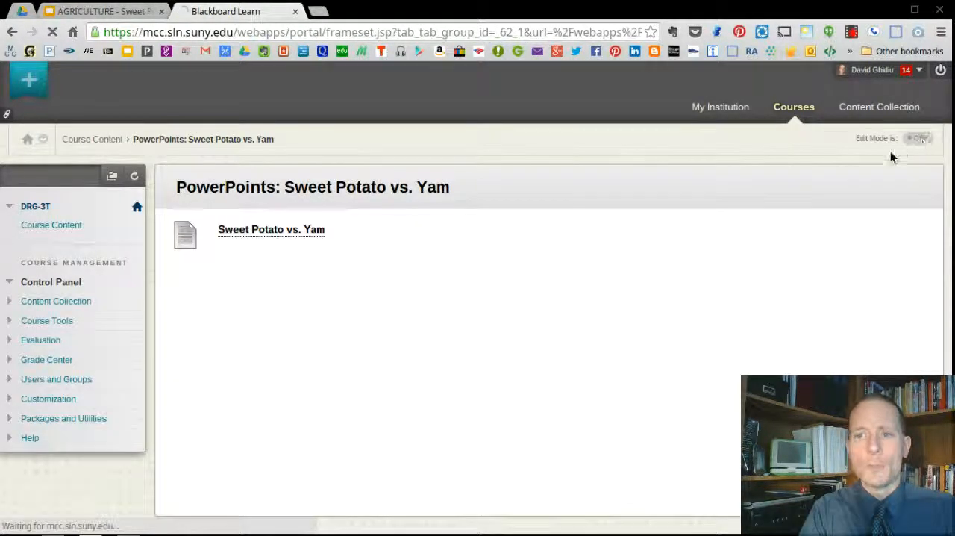
left_click(919, 137)
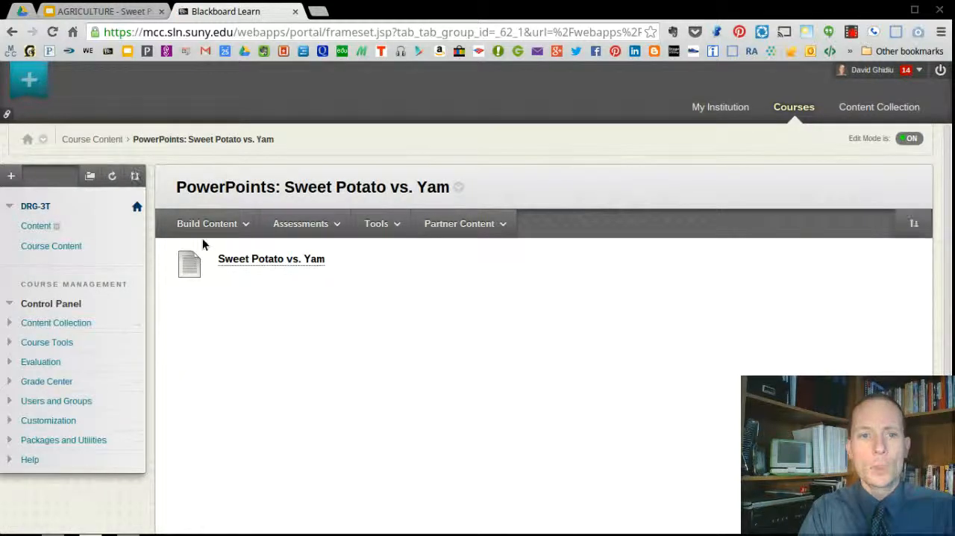
left_click(206, 224)
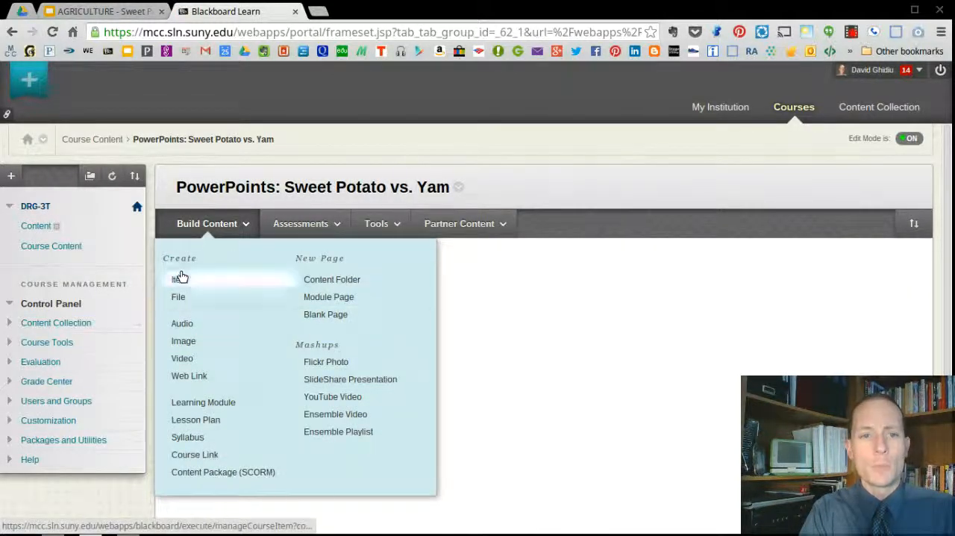
Step: Create a new item named Sweet Potato vs Yam and switch its text editor to HTML code view
left_click(178, 278)
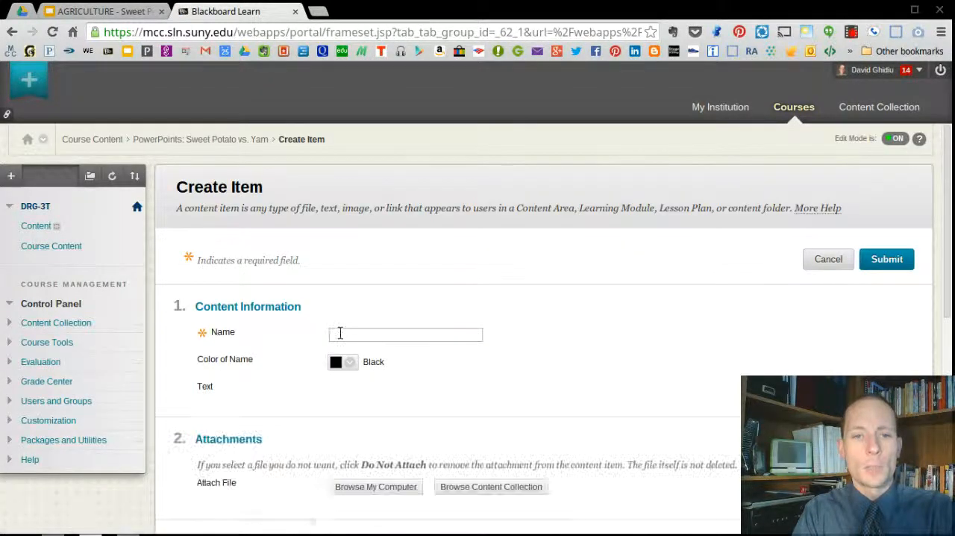
type("Sweet Potato vs Yam")
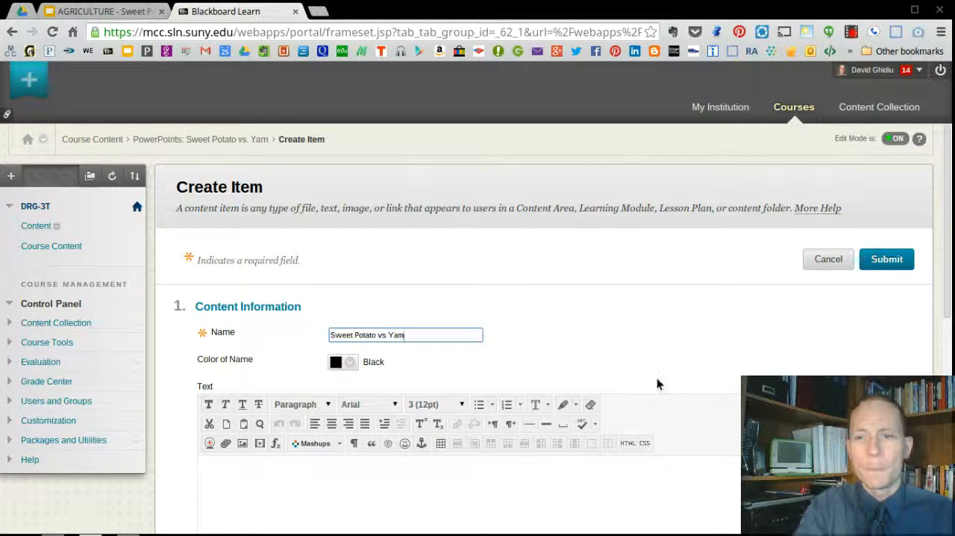
scroll("down", 3)
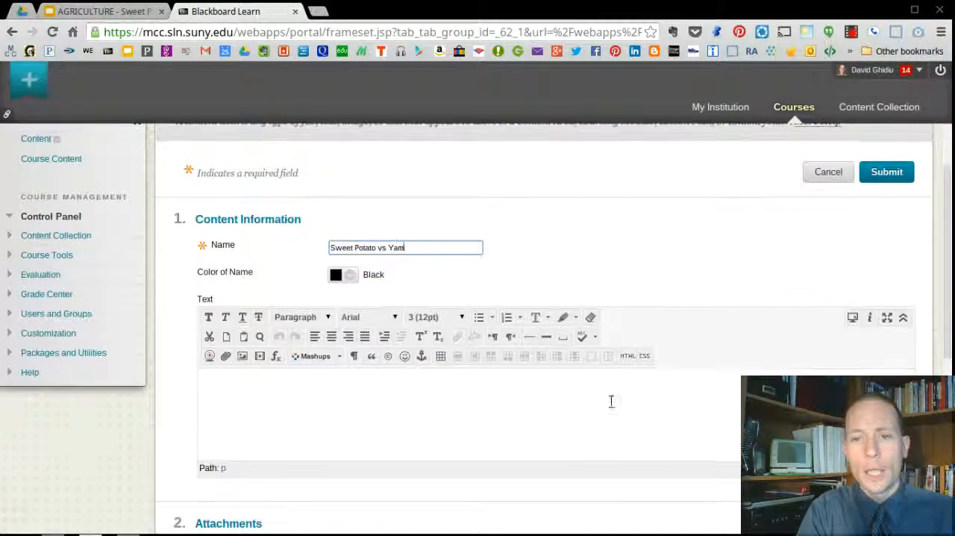
left_click(634, 355)
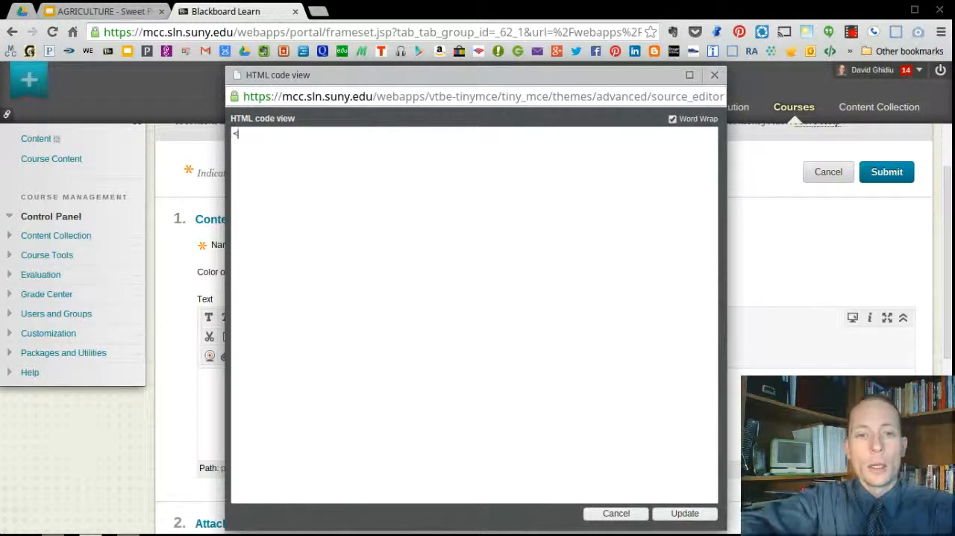
Step: Enter <p>Sweet Potato vs. Yam</p> followed by a paragraph holding the Google Slides iframe embed code
type("p>")
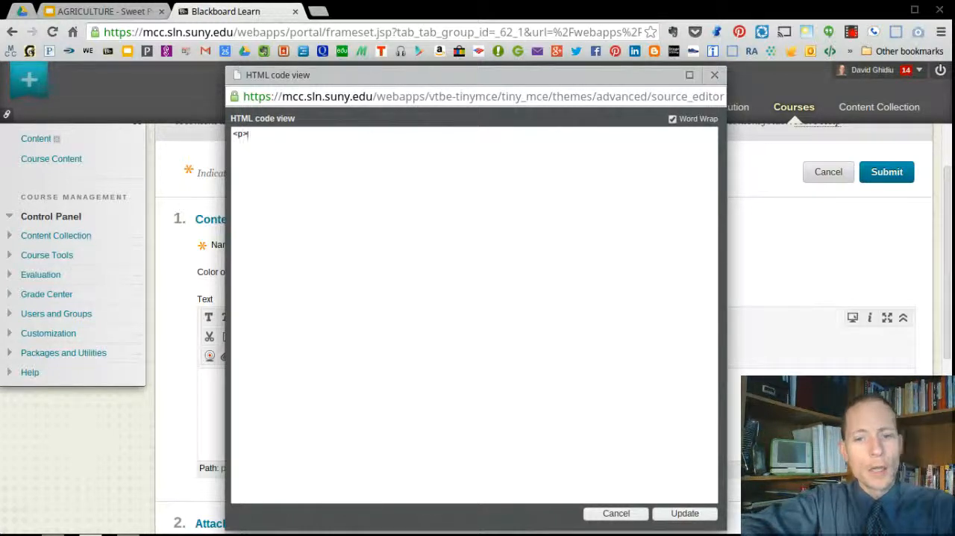
type("Sweet Potato vs. Yam")
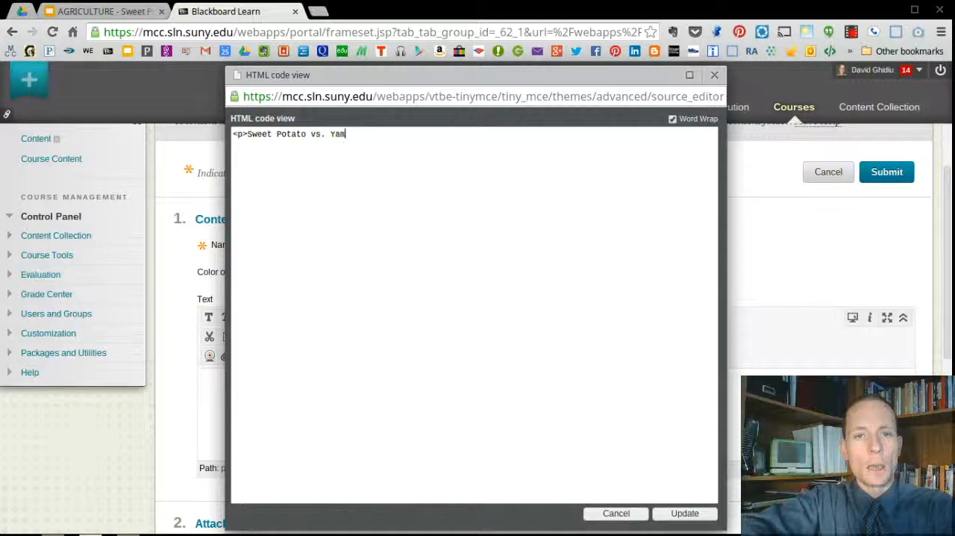
type("</p>")
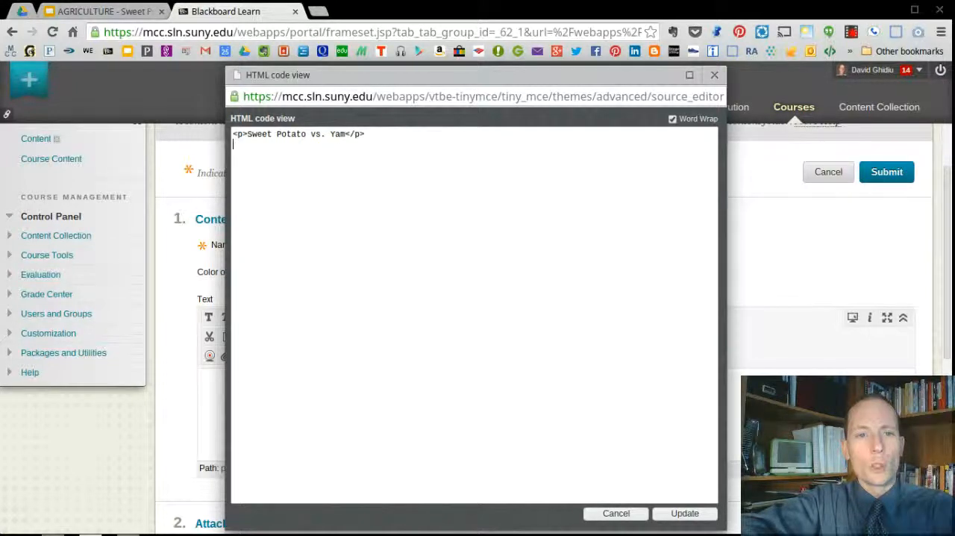
type("<p")
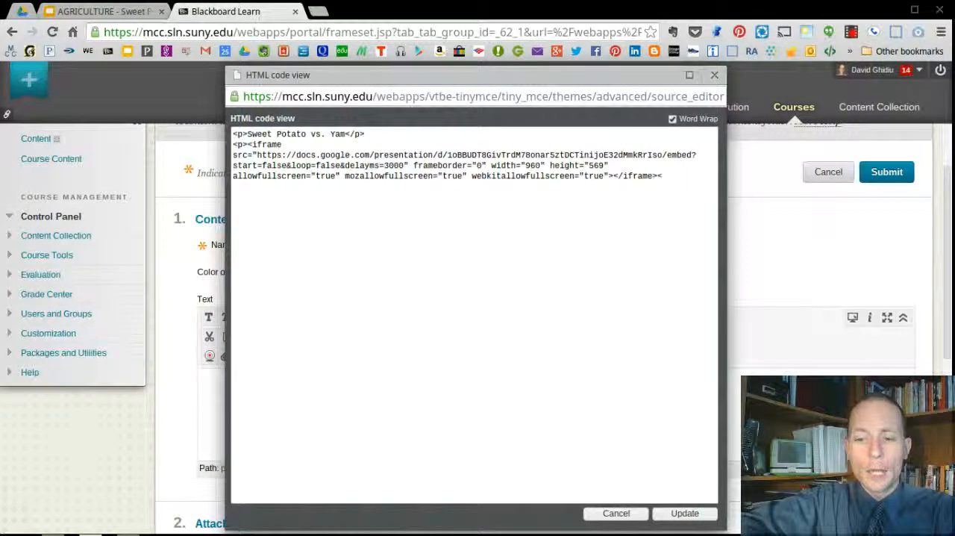
type("/P>")
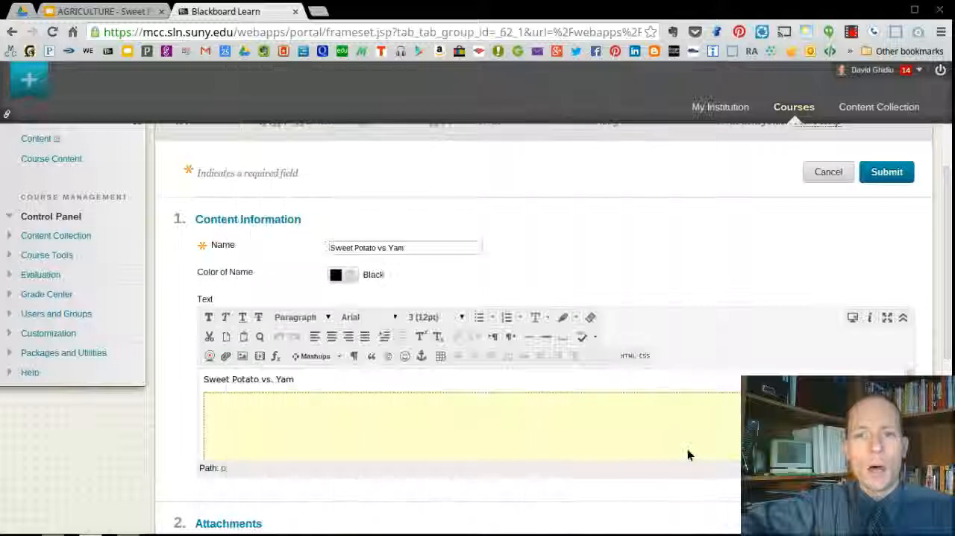
Step: Submit the item, check the embedded slideshow in the folder, and return to the Google Slides deck
left_click(886, 172)
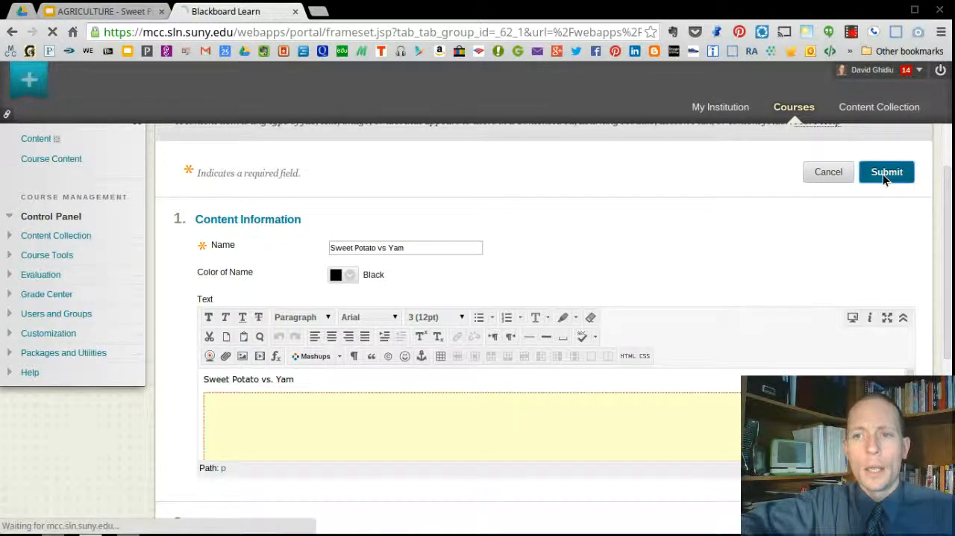
left_click(886, 172)
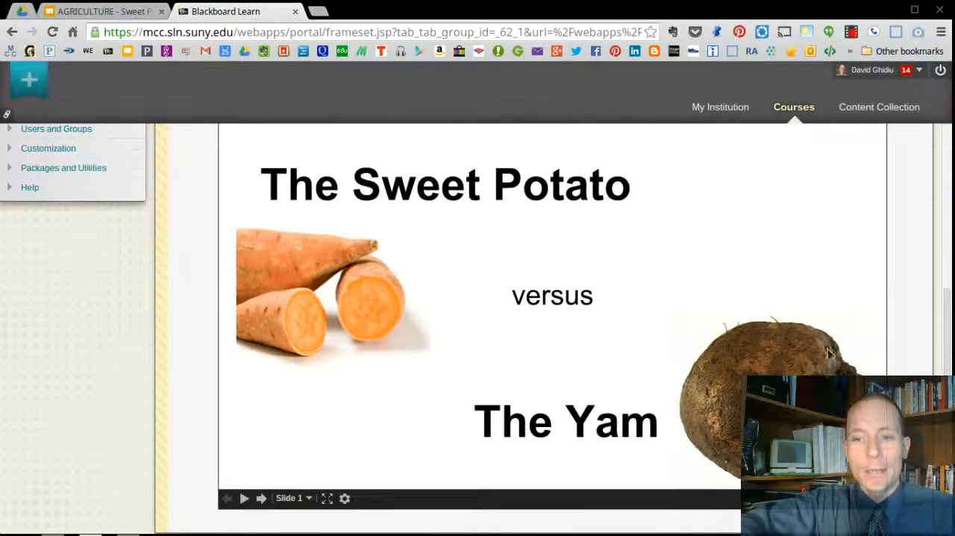
mouse_move(262, 499)
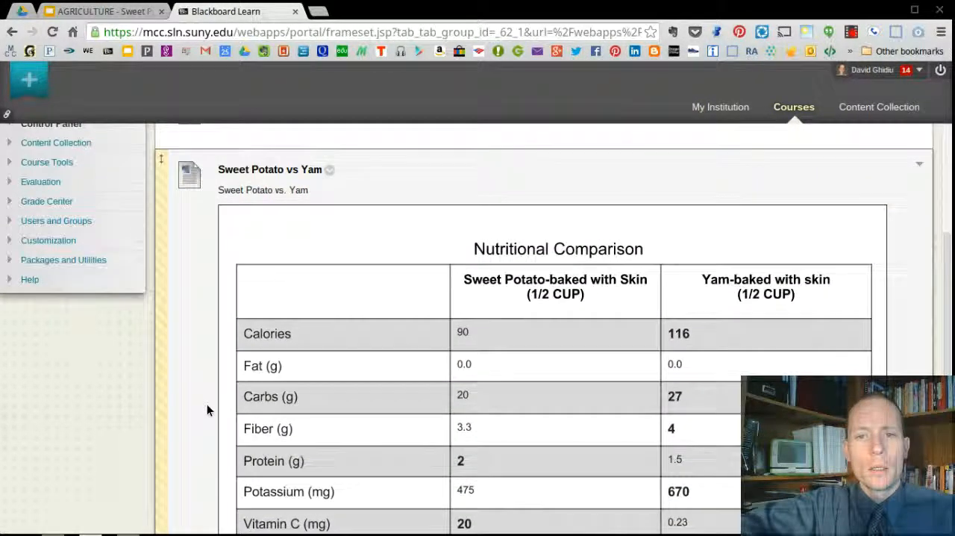
scroll("down", 3)
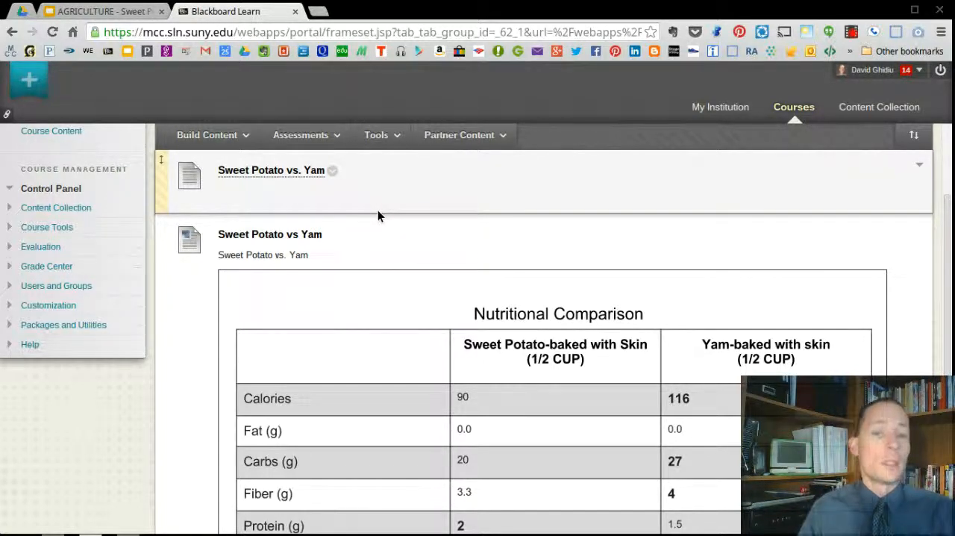
left_click(97, 12)
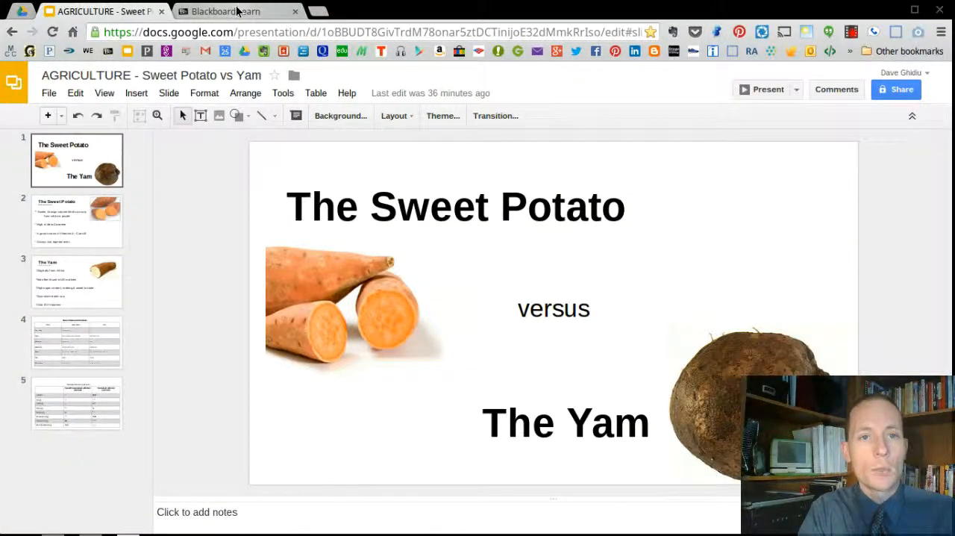
Step: Switch browser tabs back to the Blackboard folder holding the embedded slideshow item
left_click(239, 12)
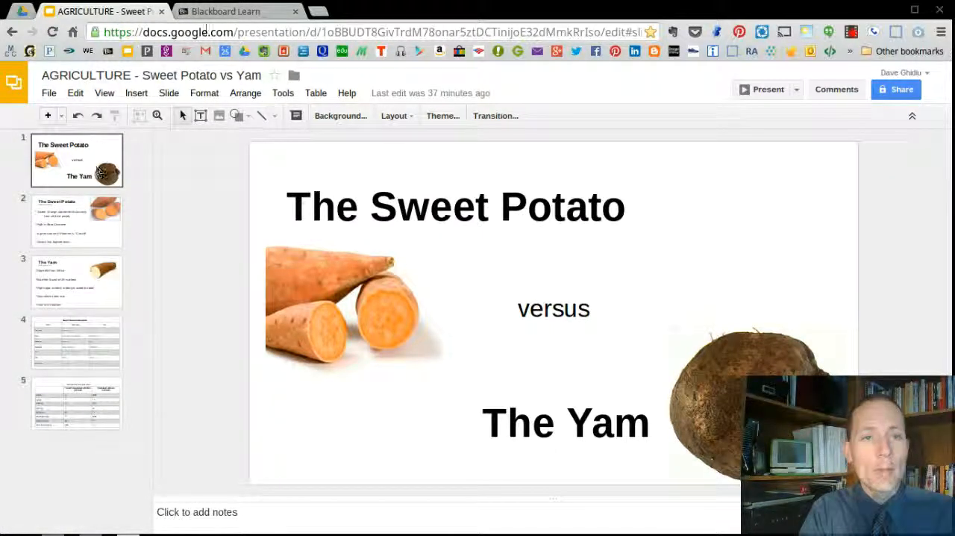
left_click(232, 12)
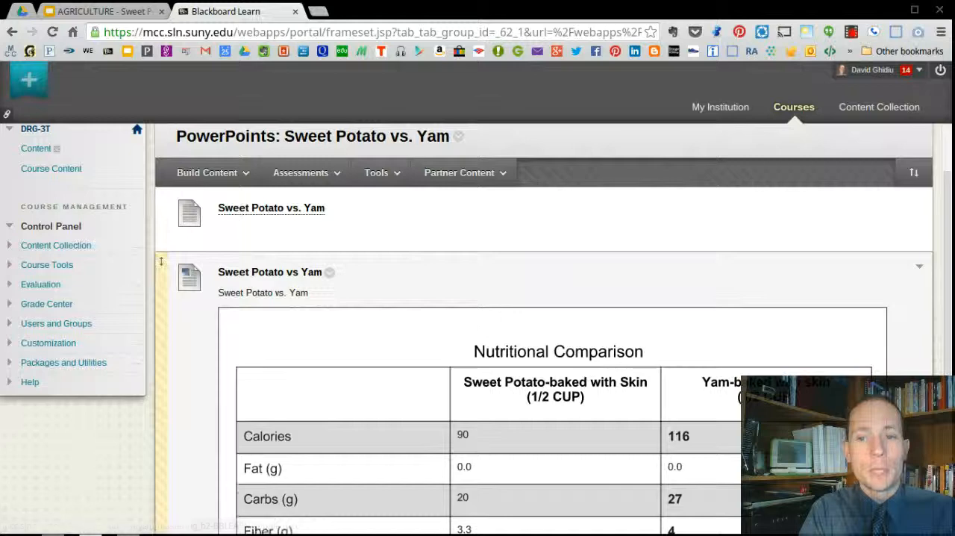
mouse_move(807, 318)
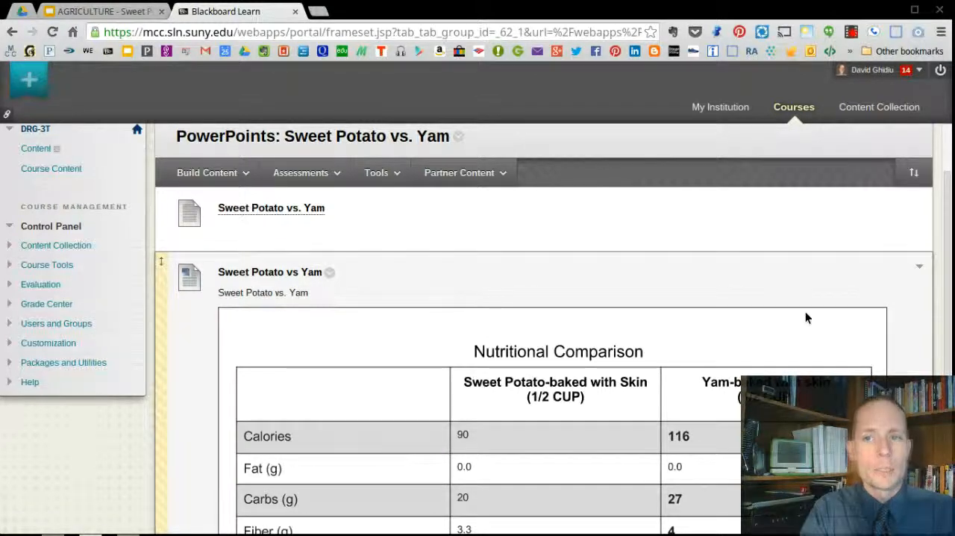